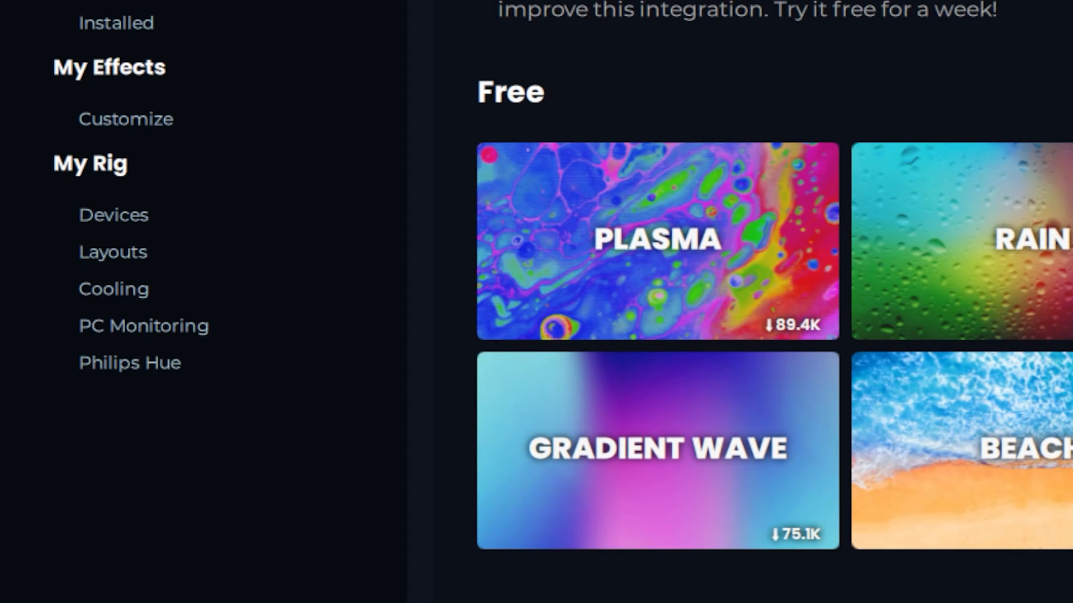
Switch from the effects library to the Cooling page listing the six Commander Core XT fans.
left_click(112, 288)
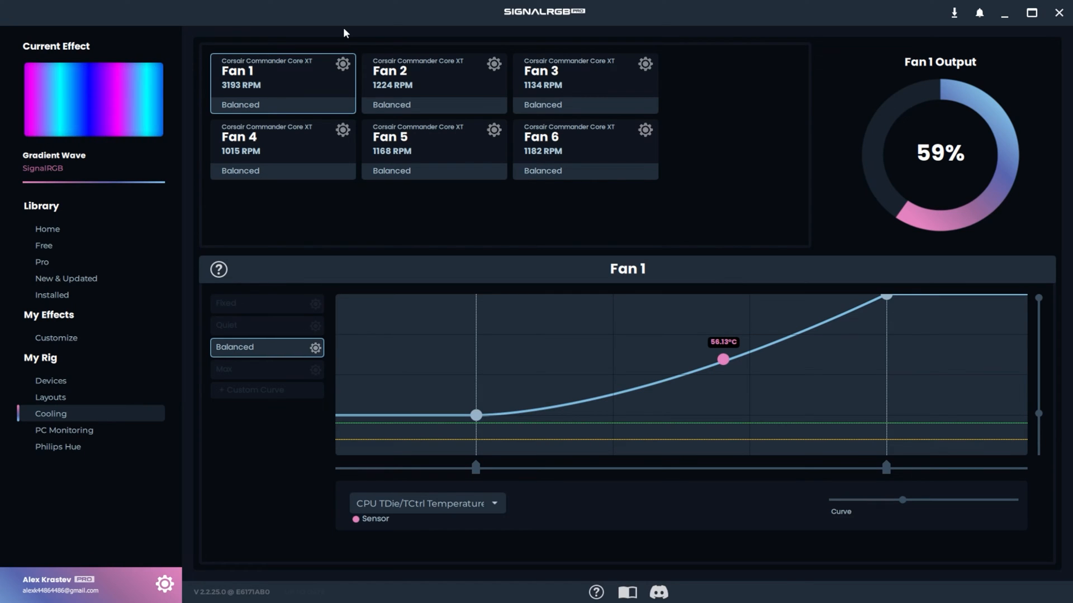
Rename Fan 1 to the alias Pump via its gear settings.
left_click(343, 64)
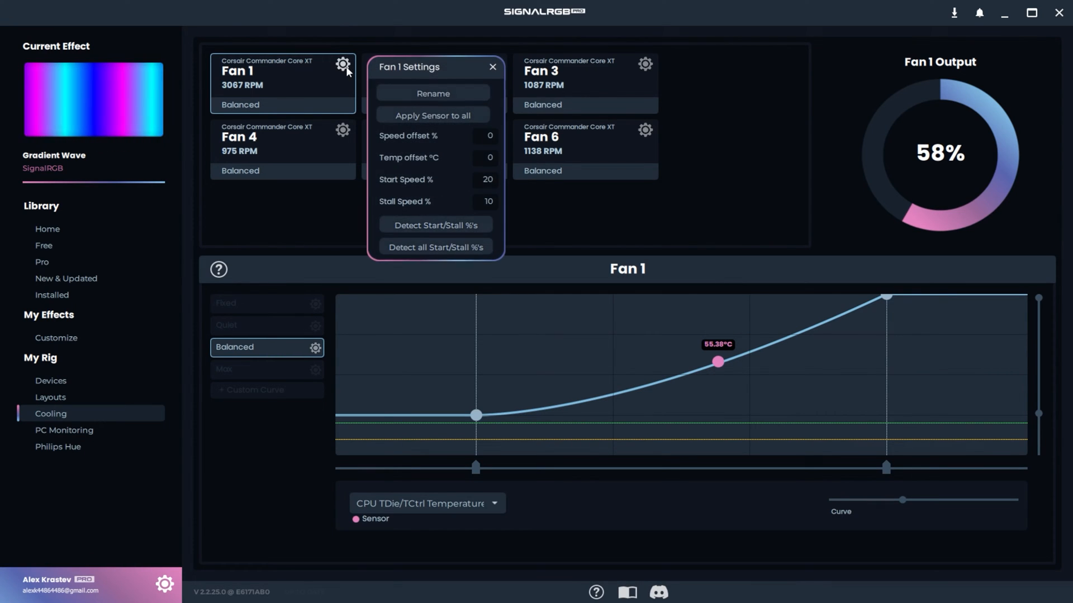
type("Pup")
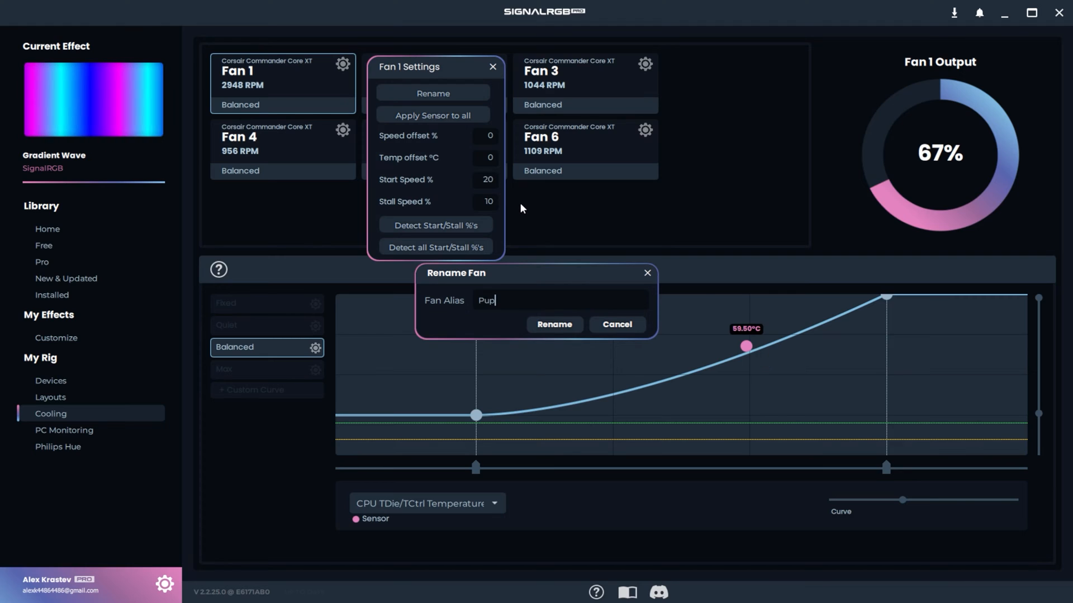
left_click(553, 324)
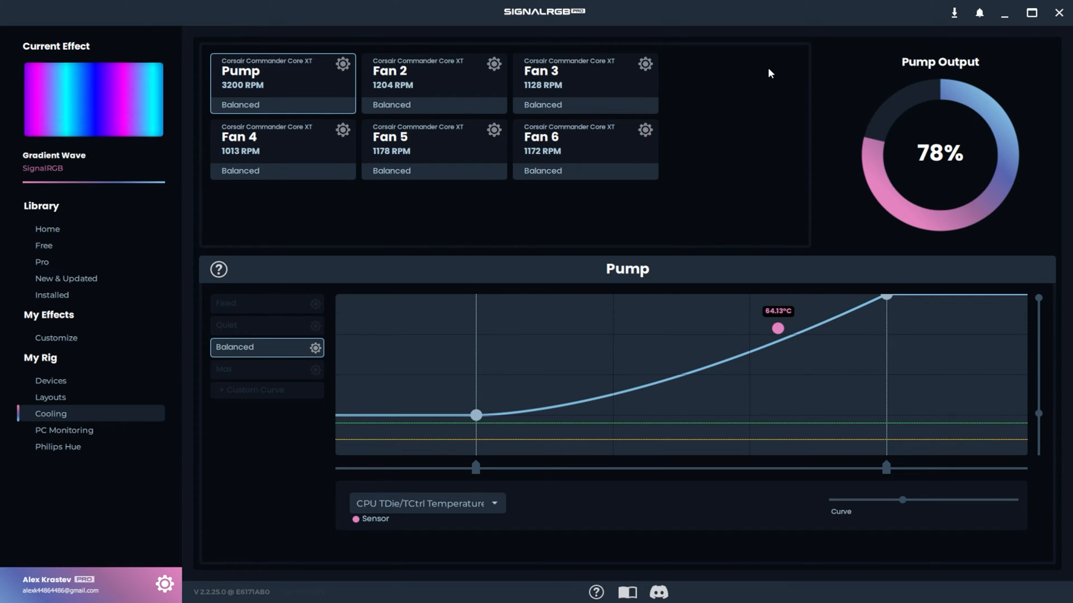
Detect start/stall percentages for all fans from the Pump settings, leaving the pump on Fixed at 25%.
left_click(343, 64)
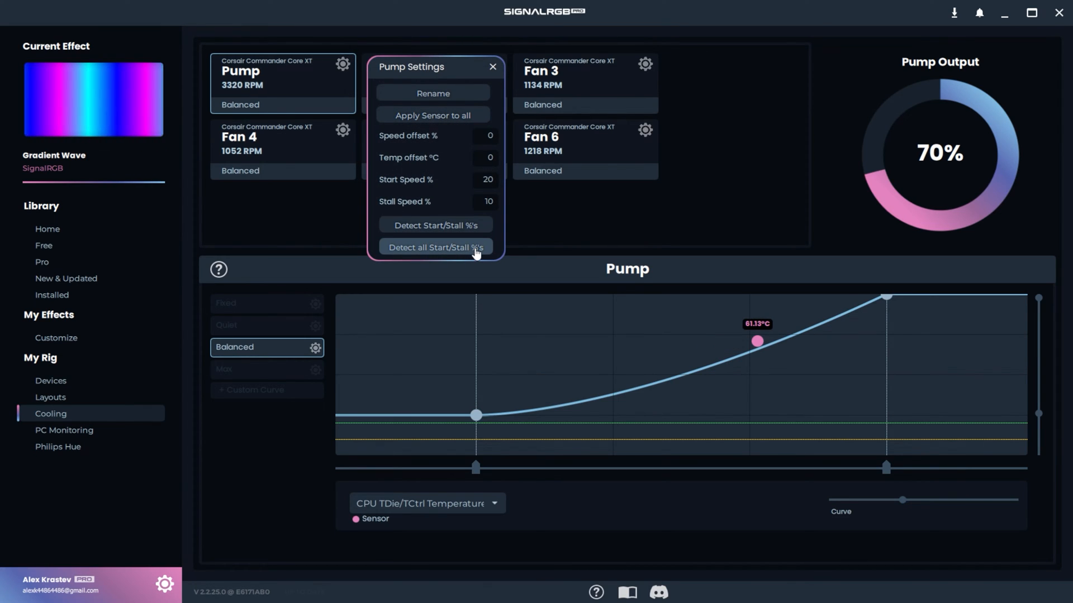
left_click(434, 247)
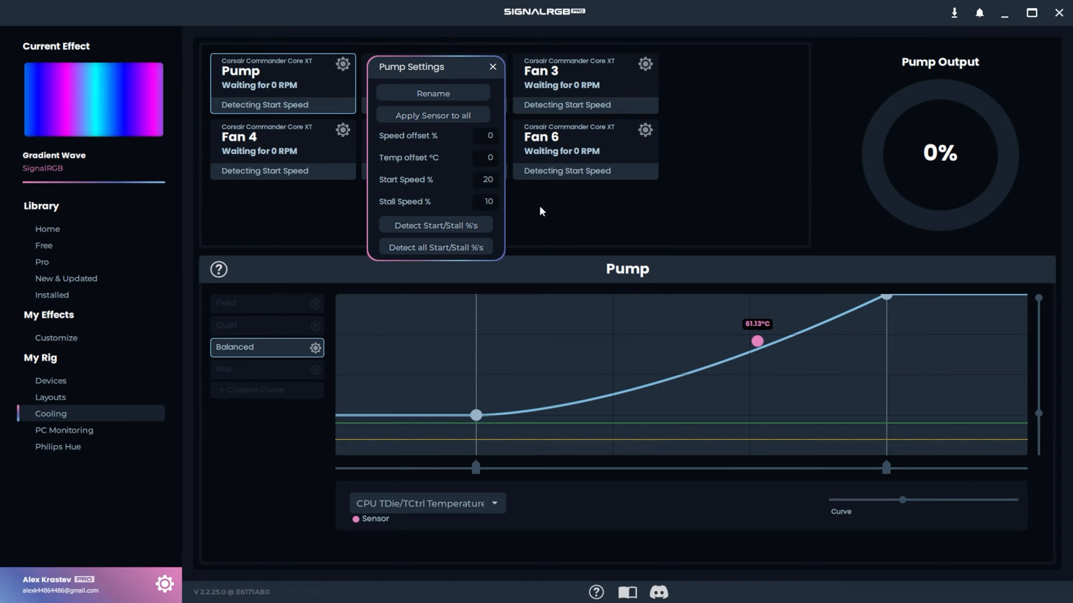
left_click(492, 68)
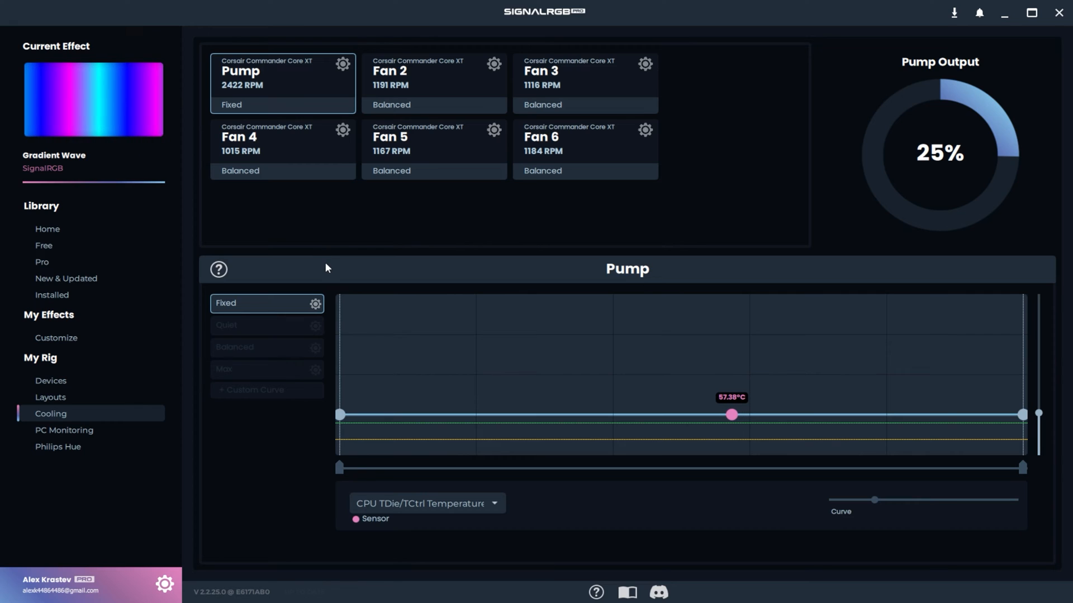
Set the pump to Balanced, then put Fan 2 on Quiet and apply Quiet to all fans.
left_click(235, 346)
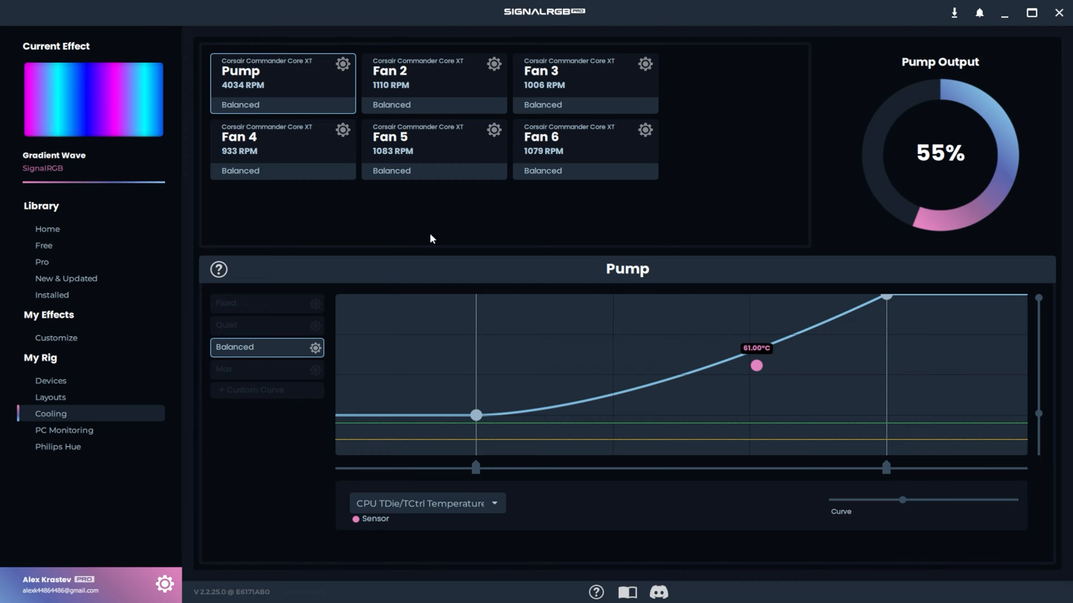
left_click(425, 82)
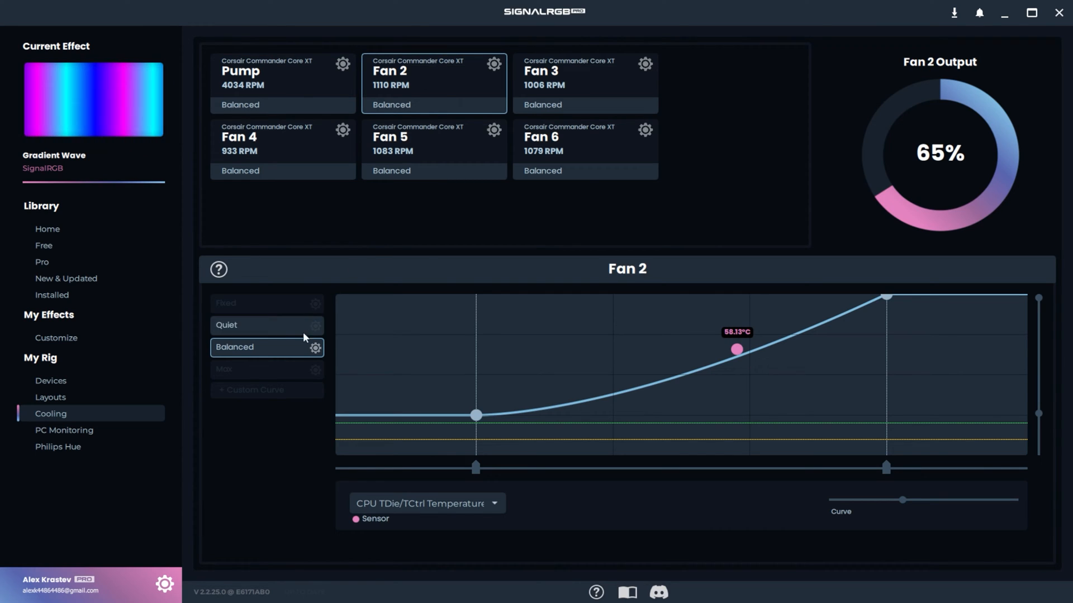
left_click(225, 326)
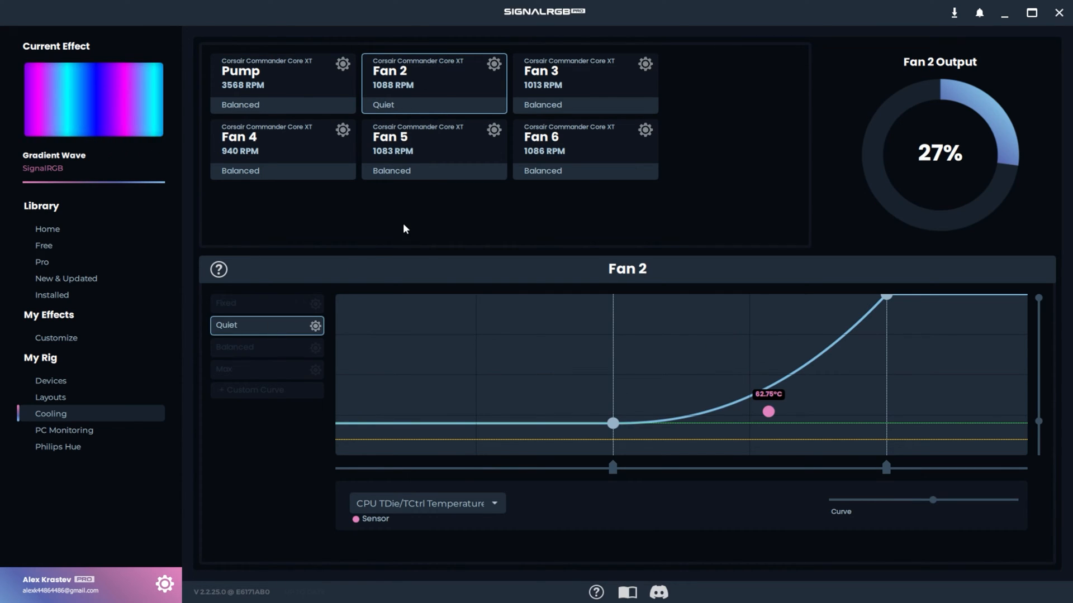
left_click(314, 326)
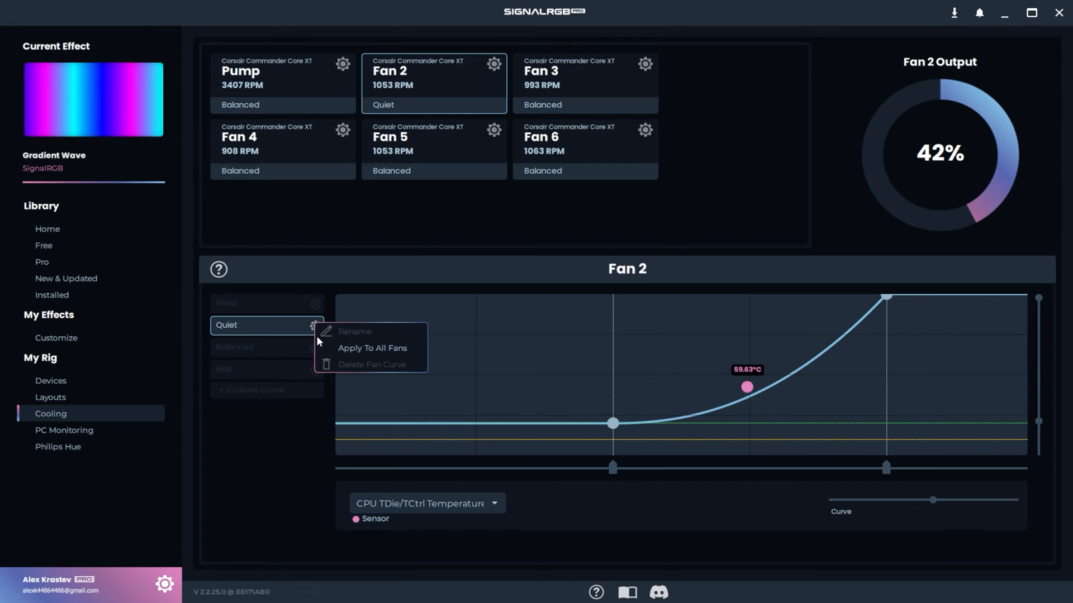
left_click(372, 349)
type("Tutorial")
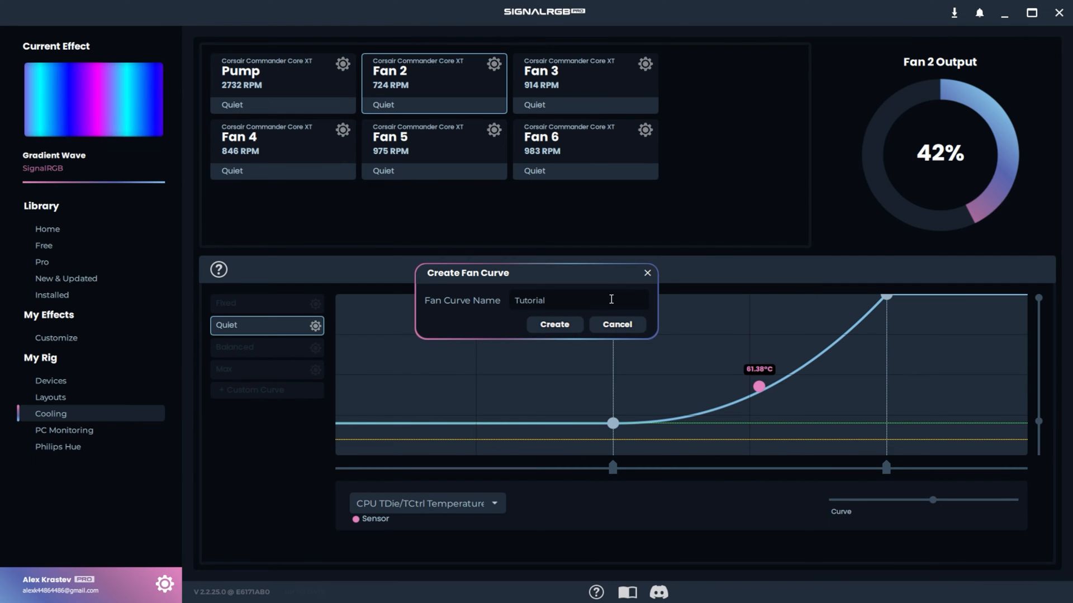
Create the Tutorial curve so Fan 2 runs on it, starting around 30% at 20°C.
left_click(553, 325)
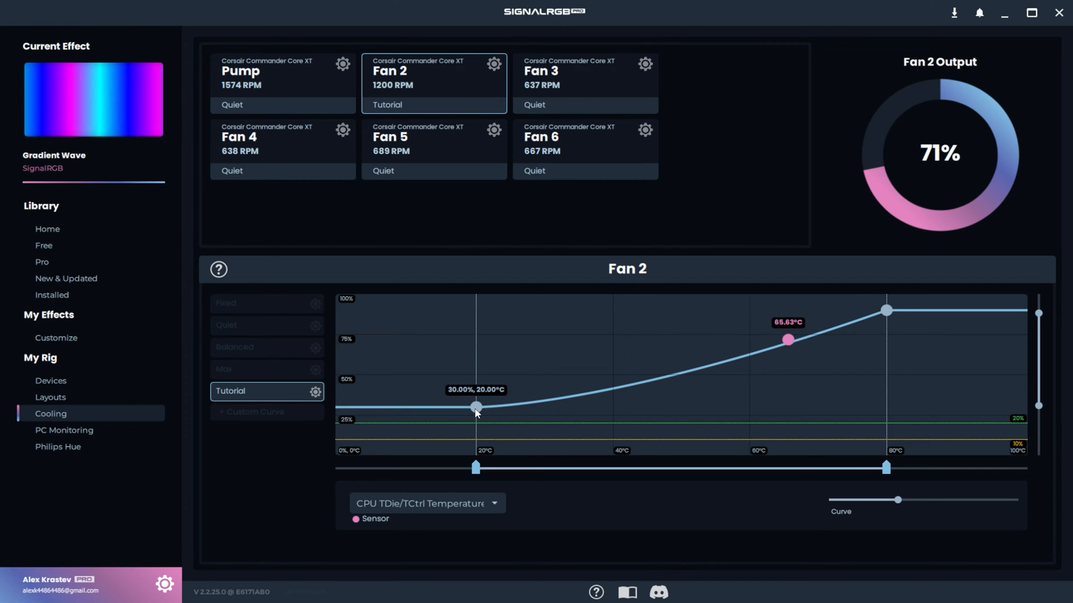
Drag the Tutorial curve points and Curve slider into a steep rise just above 20°C, ending with Balanced selected.
left_click_drag(887, 308, 883, 317)
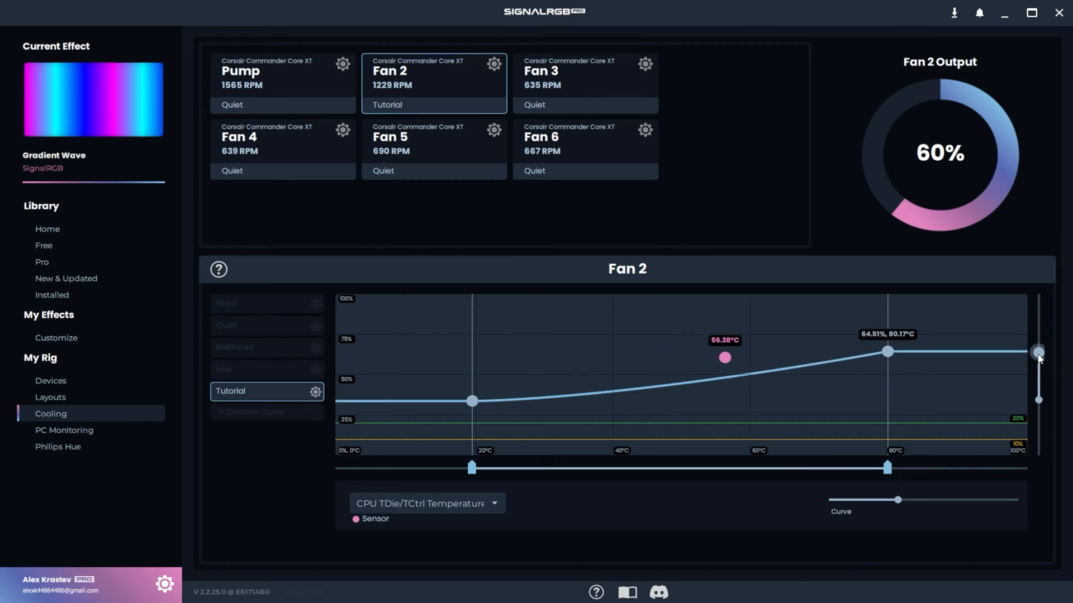
left_click_drag(471, 469, 633, 468)
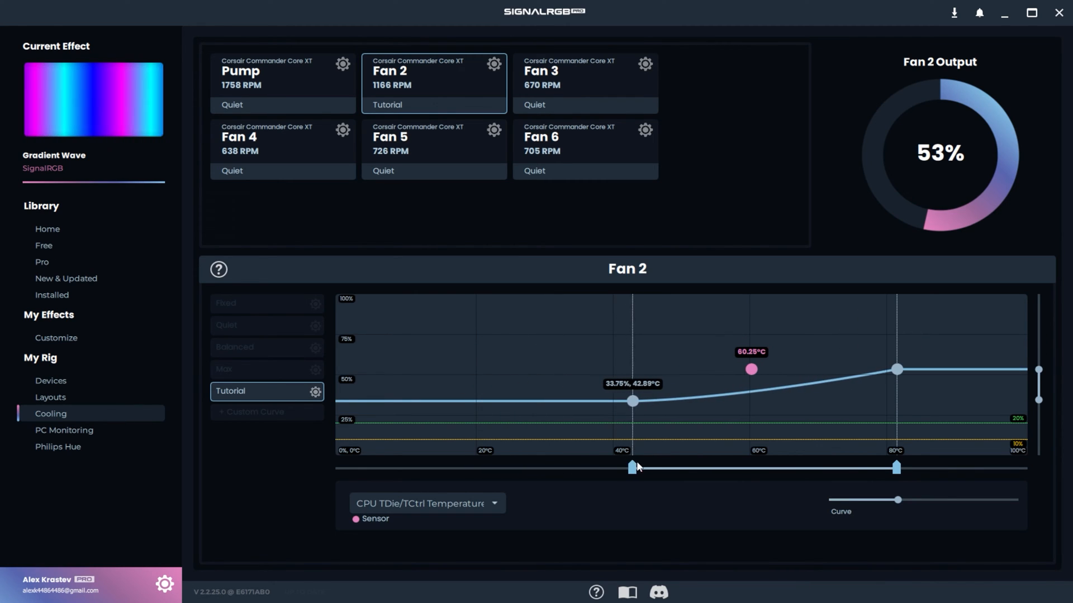
left_click_drag(897, 499, 985, 500)
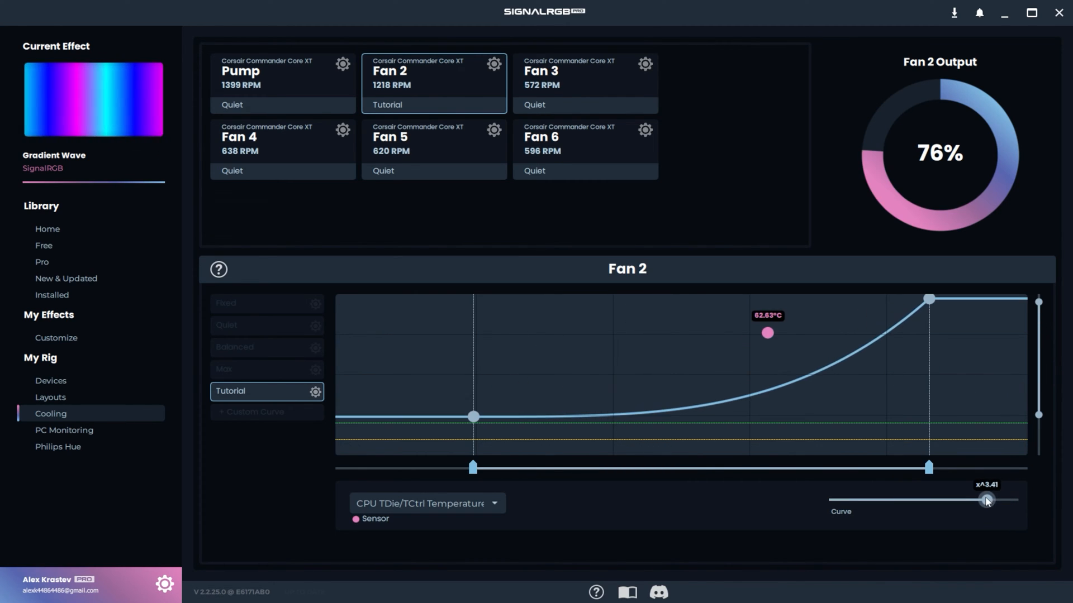
left_click_drag(984, 500, 841, 500)
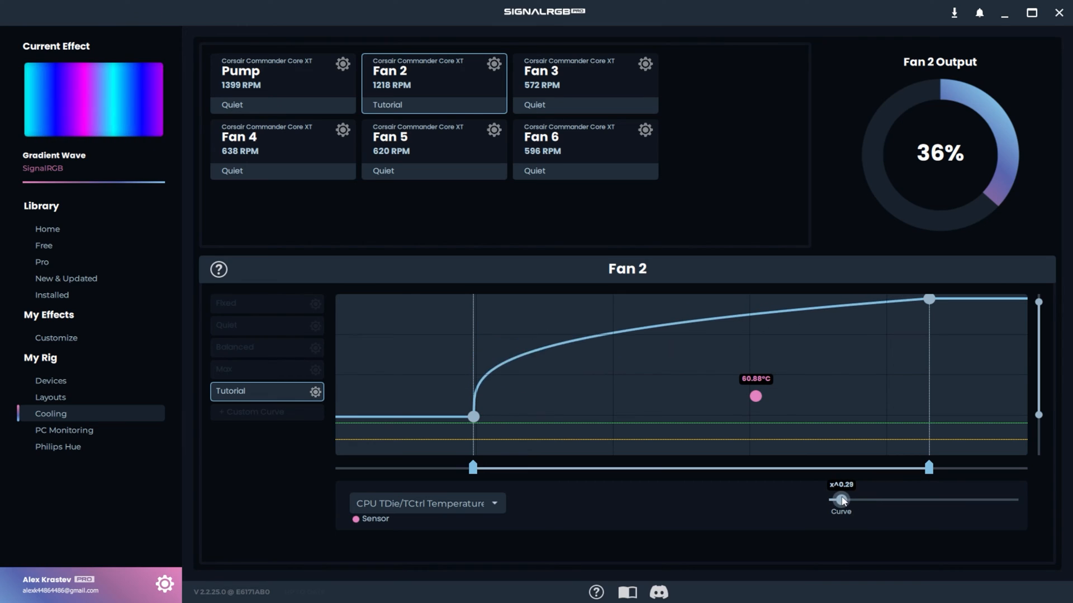
left_click_drag(842, 500, 849, 500)
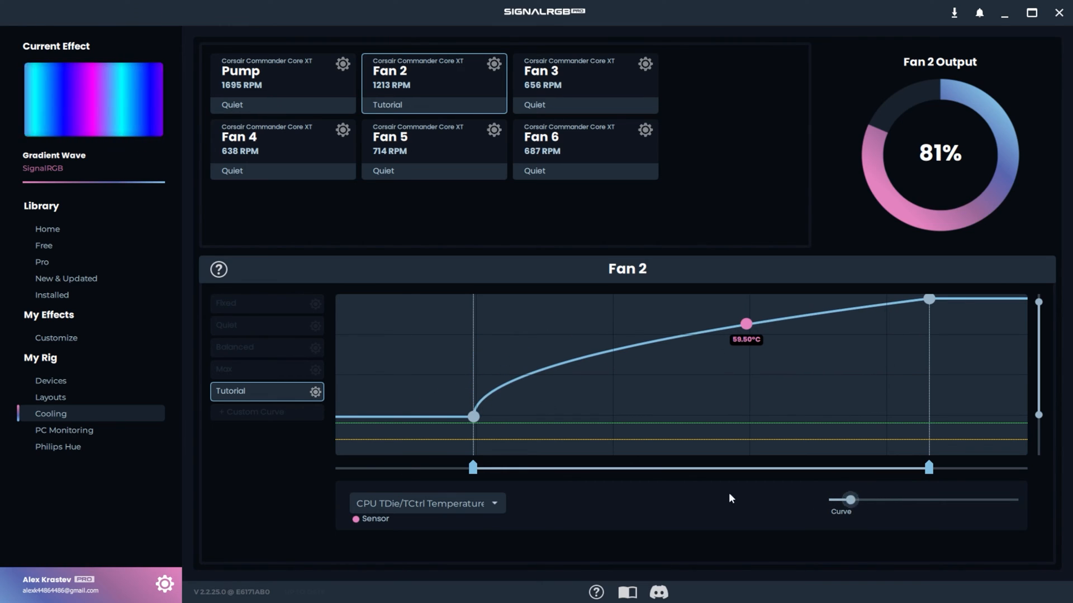
left_click(426, 503)
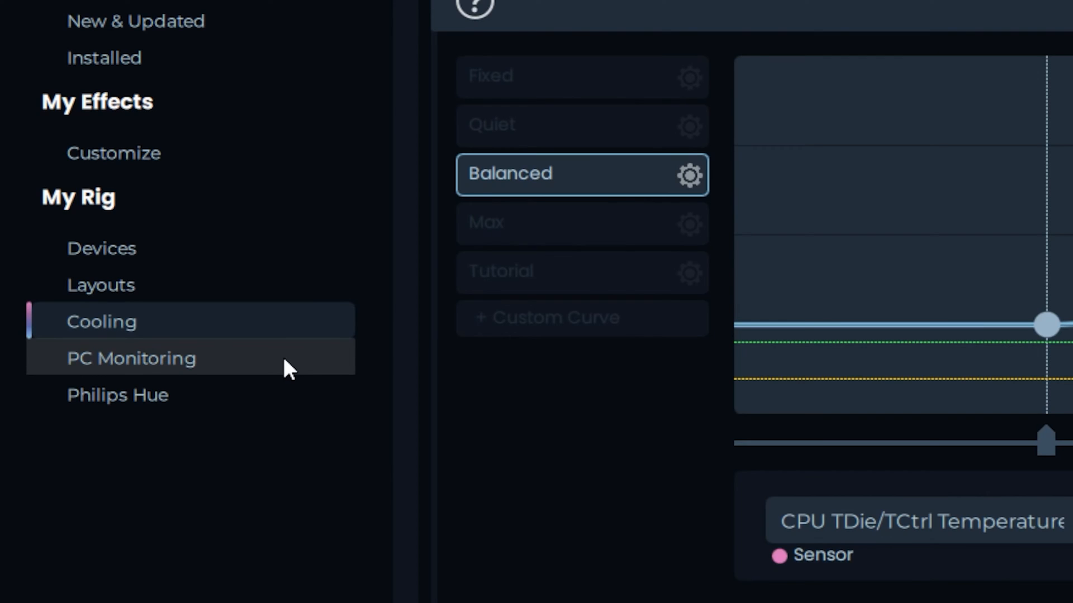
Go to PC Monitoring and set the main gauge to GPU Load.
left_click(130, 358)
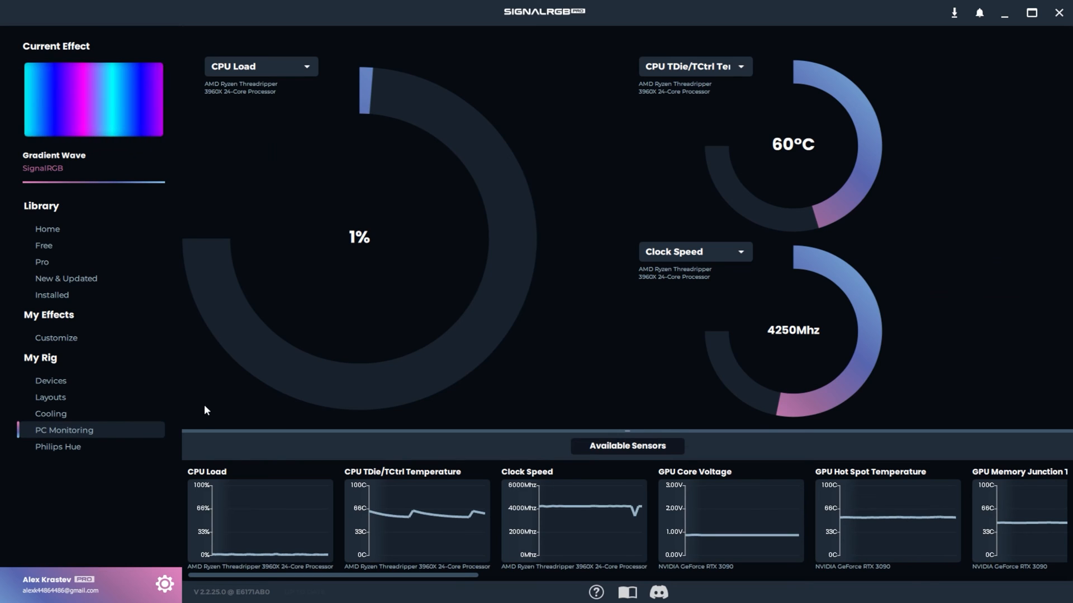
left_click(261, 66)
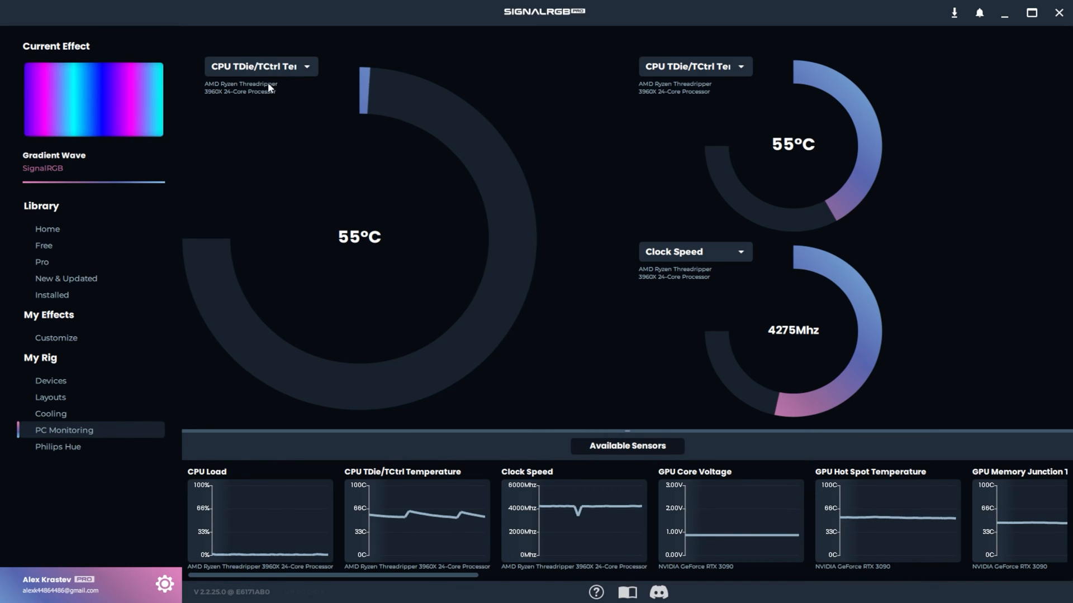
left_click(261, 66)
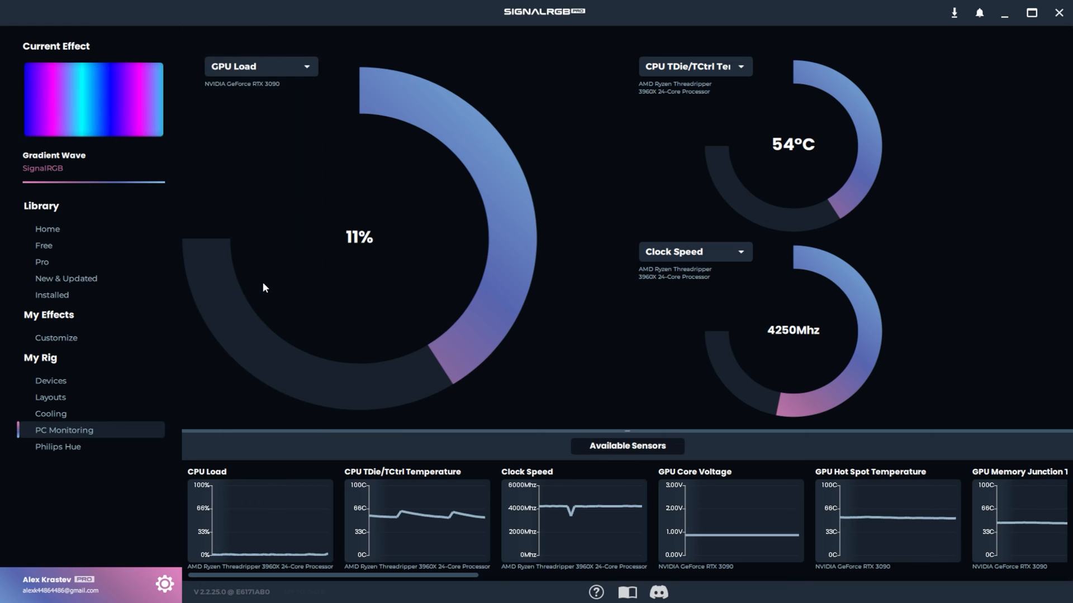
Set the small gauges to GPU VRAM Usage and GPU Core Voltage.
left_click(693, 66)
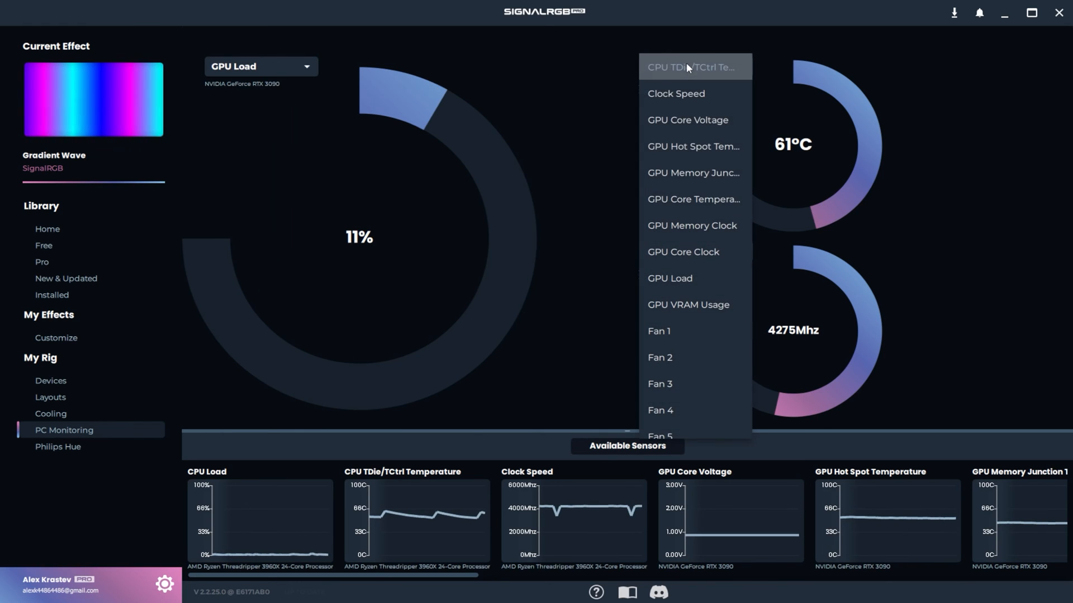
left_click(688, 304)
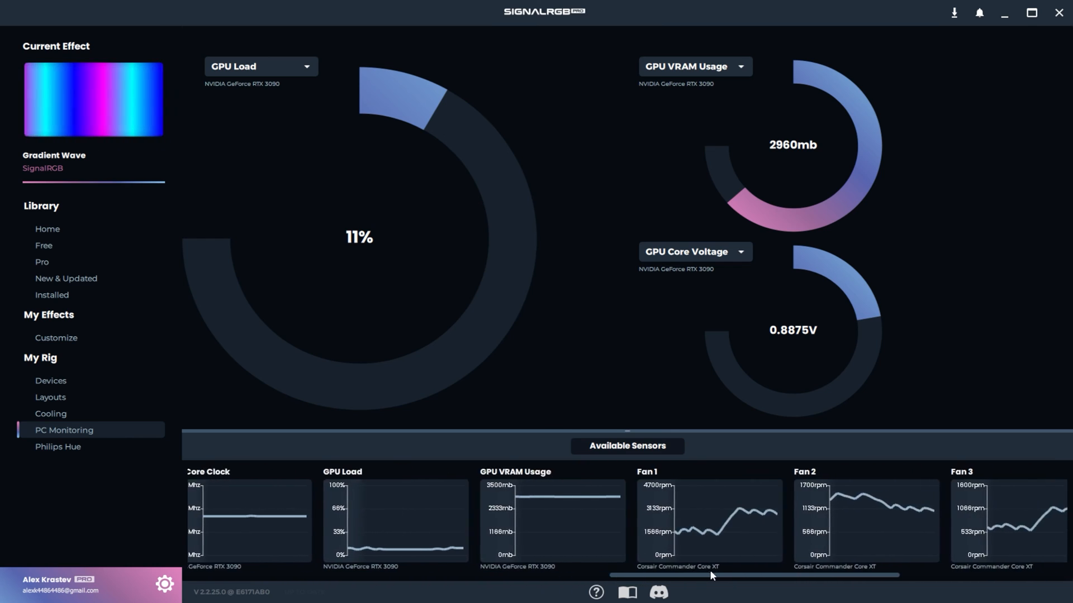
left_click_drag(712, 574, 842, 585)
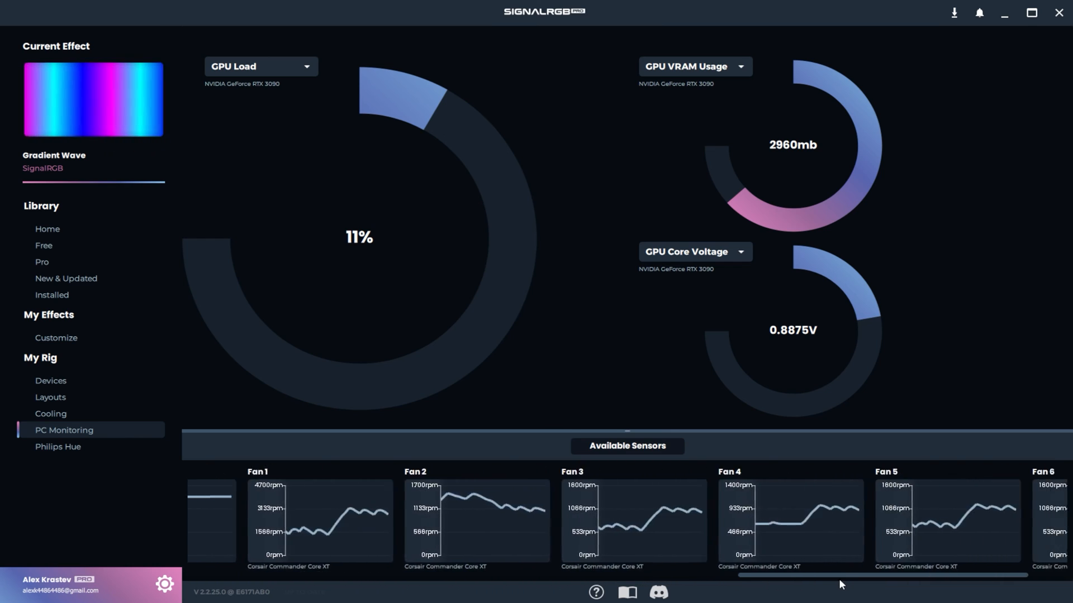